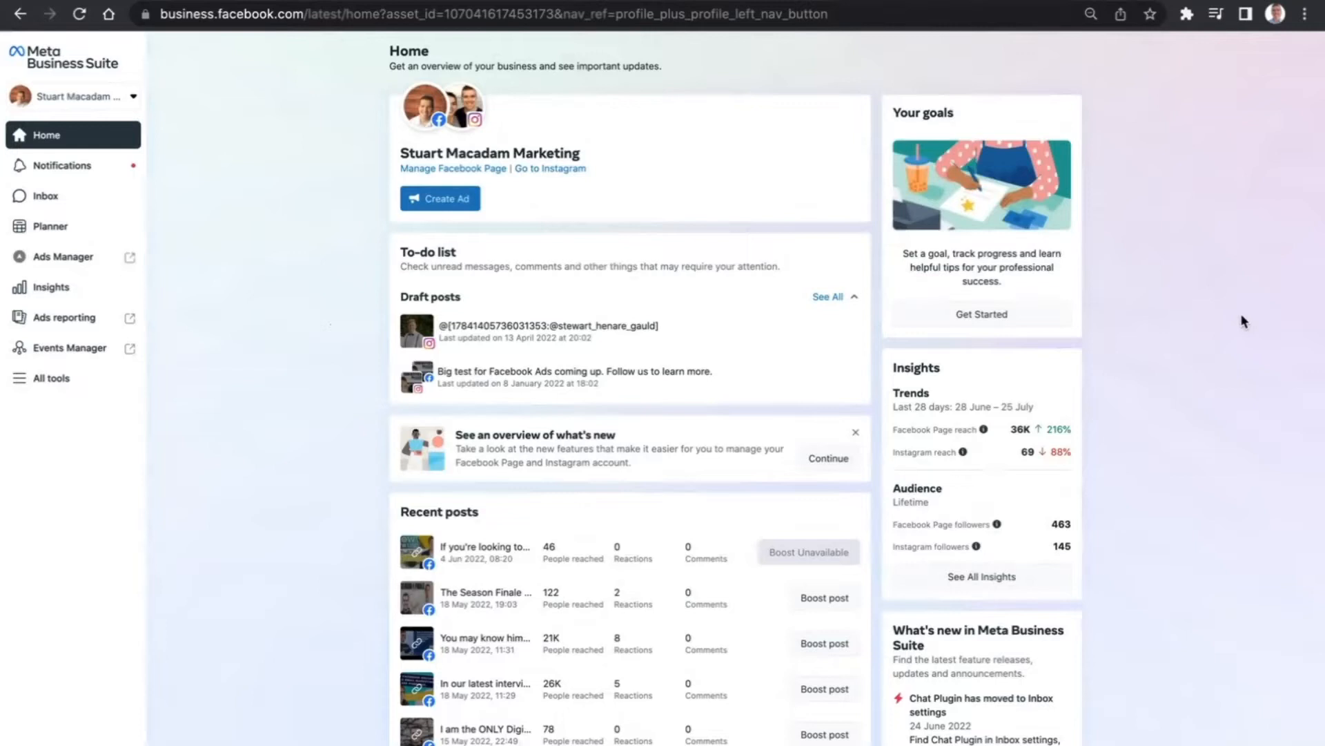
mouse_move(398, 208)
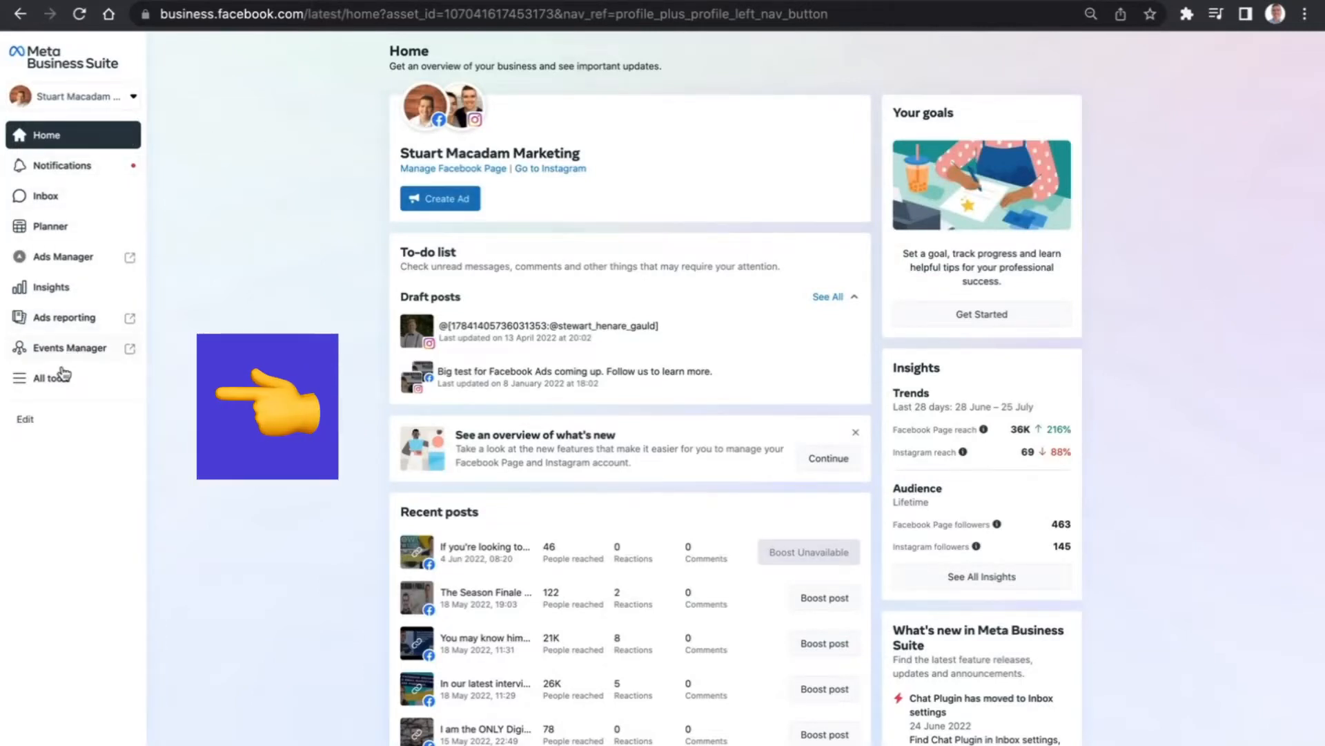
Show the All tools menu listing every available business tool
click(52, 377)
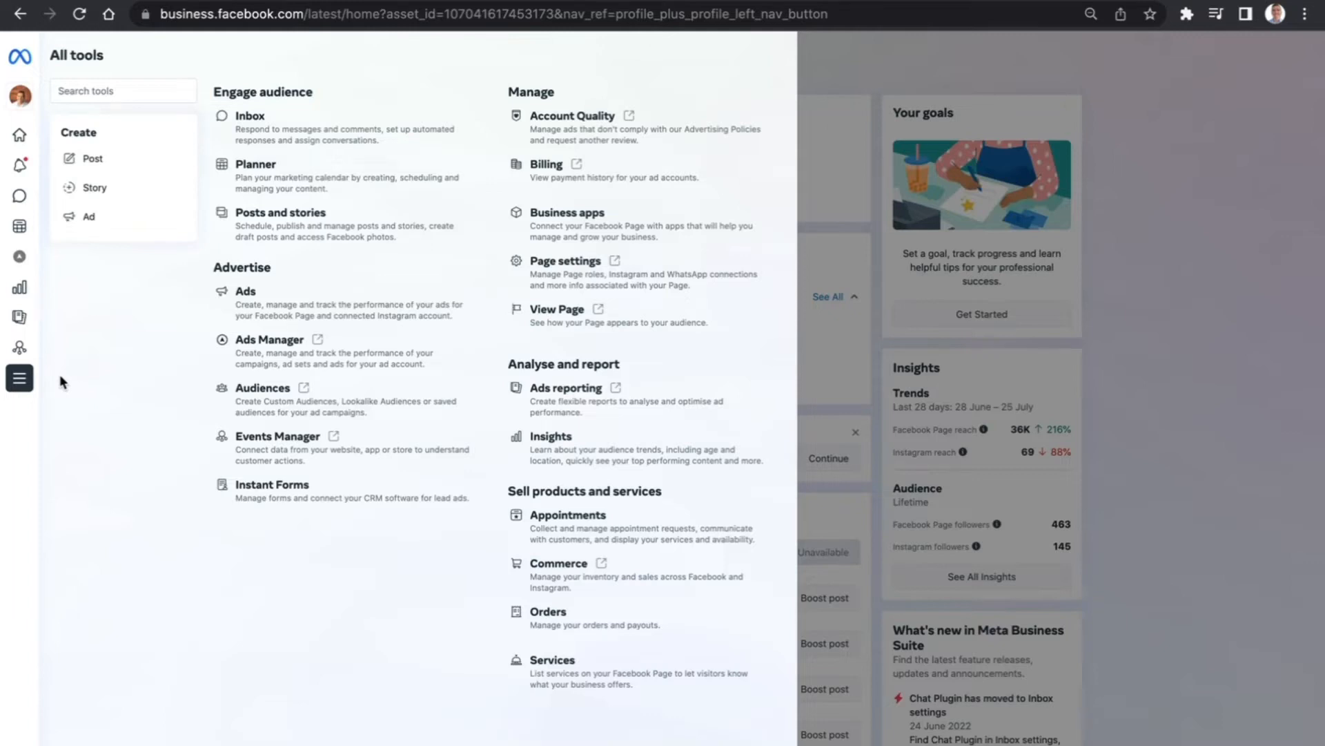
mouse_move(579, 272)
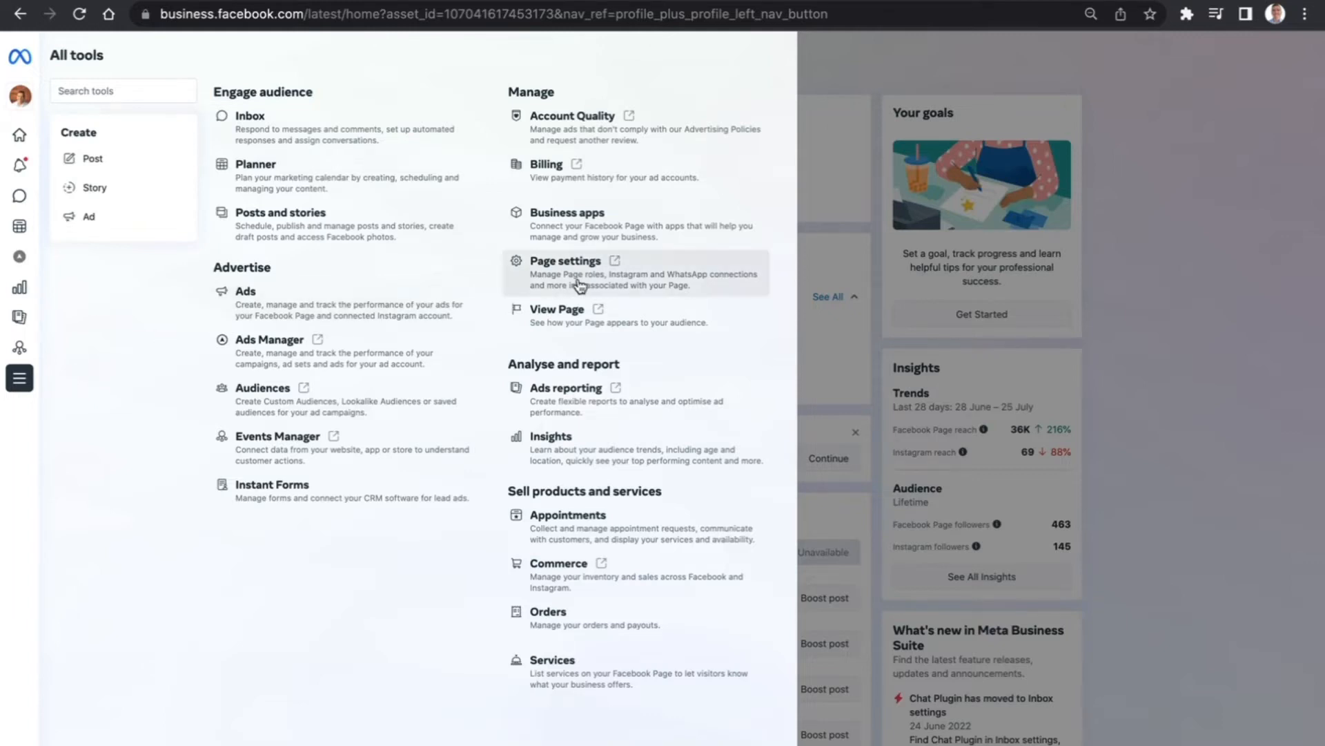
Reach the Page's Privacy Settings and Tools through Page settings
click(564, 260)
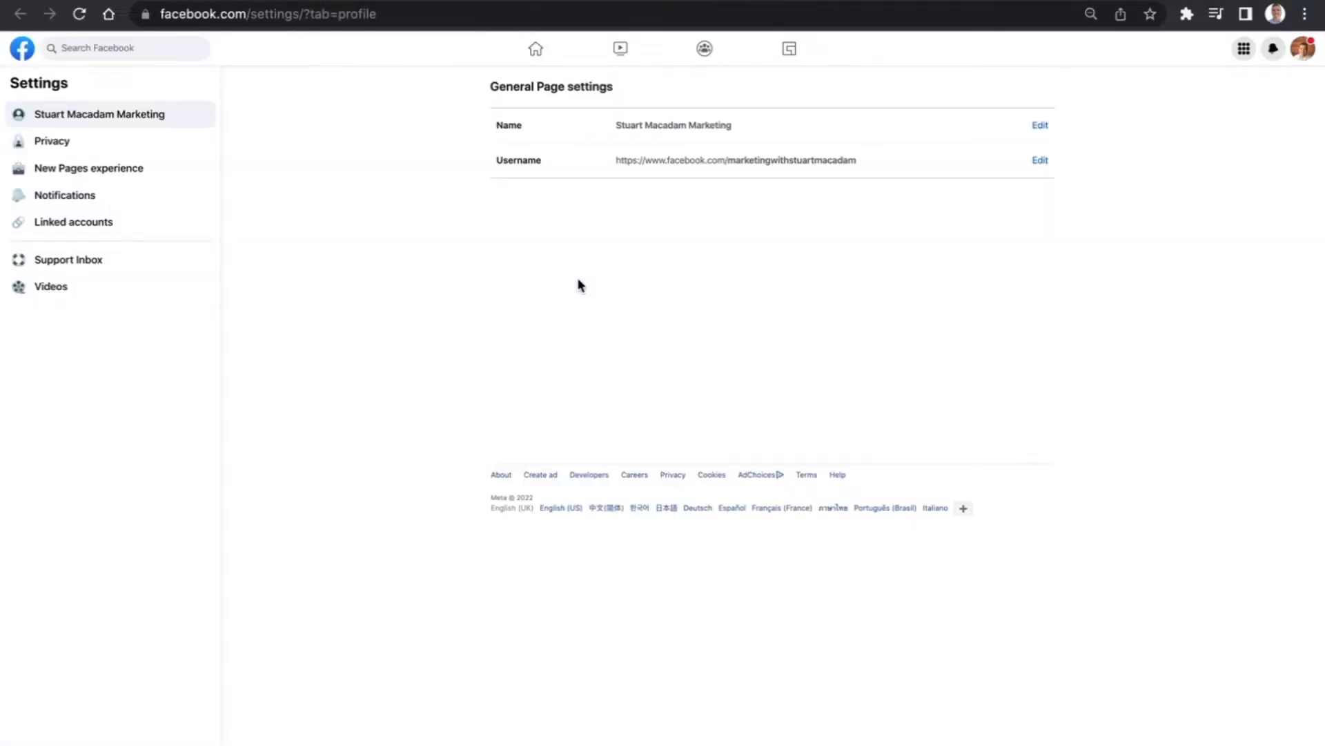
mouse_move(240, 137)
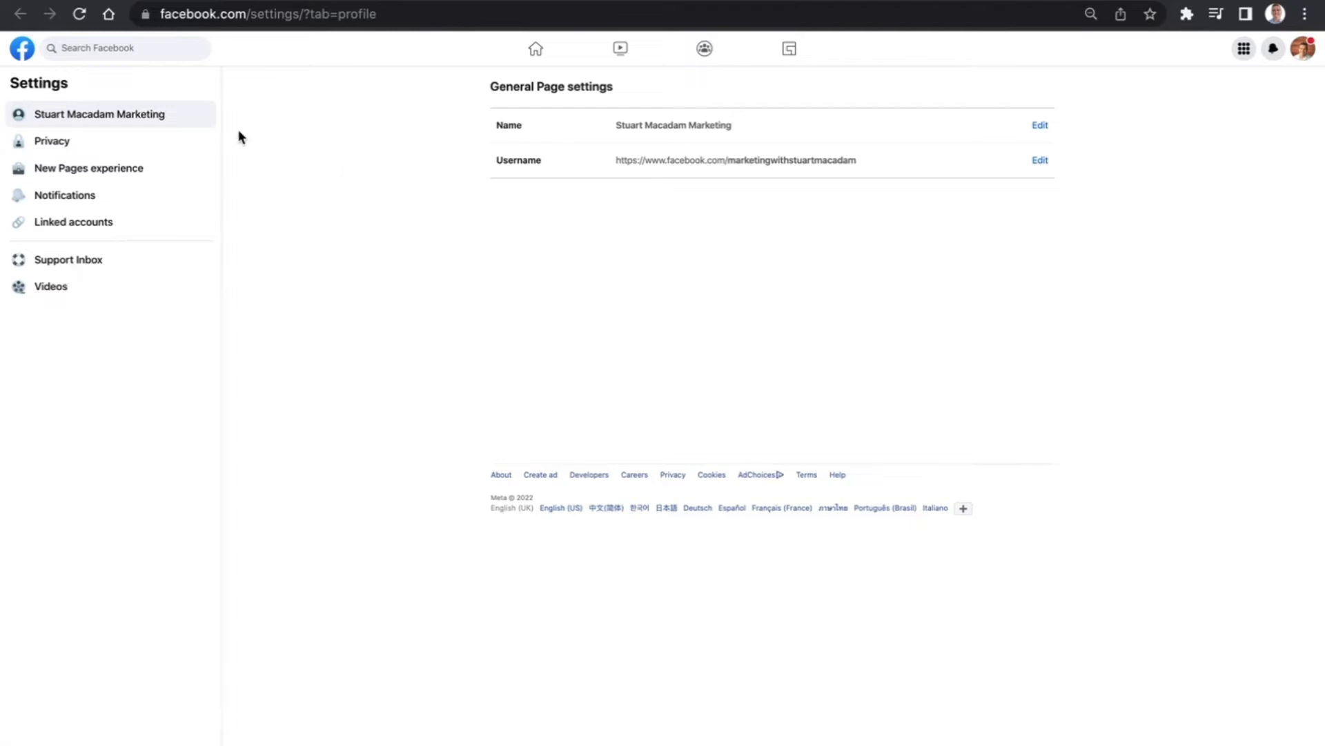
click(52, 140)
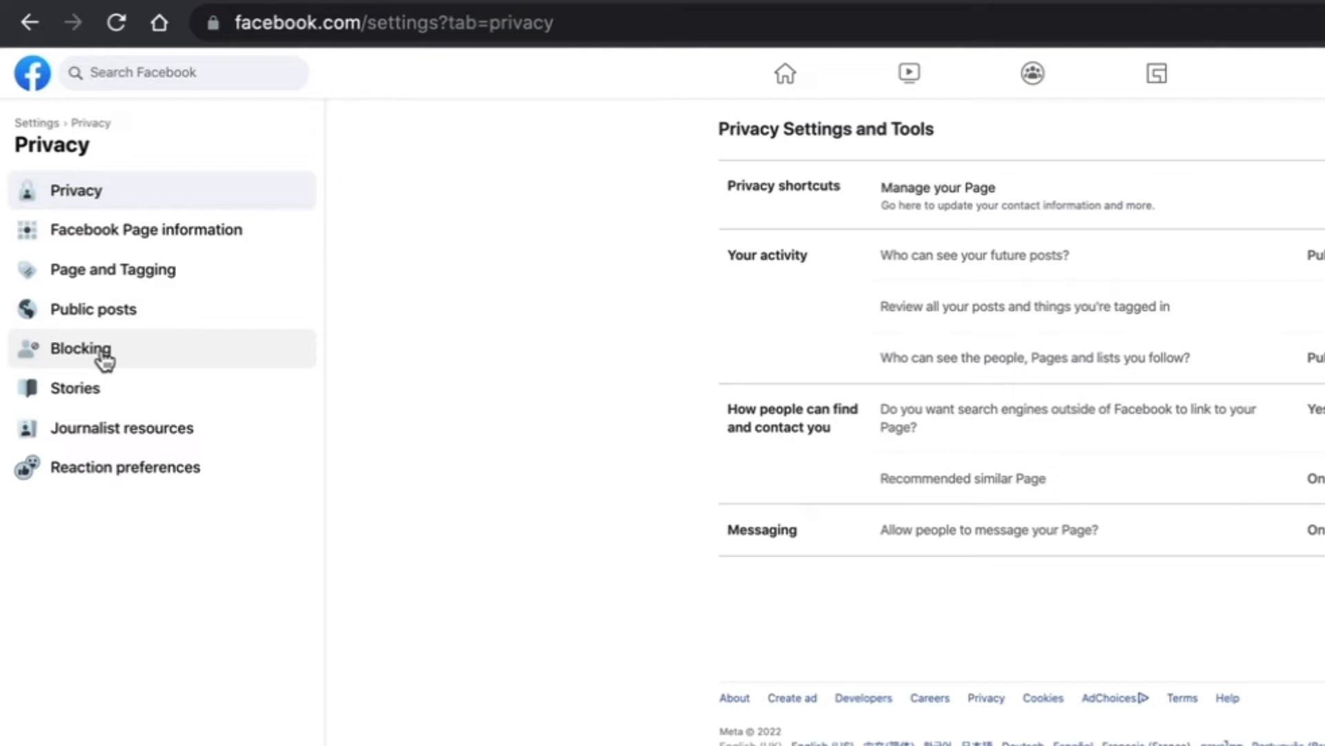
Go to Blocking and bring up the Block users dialog
click(80, 348)
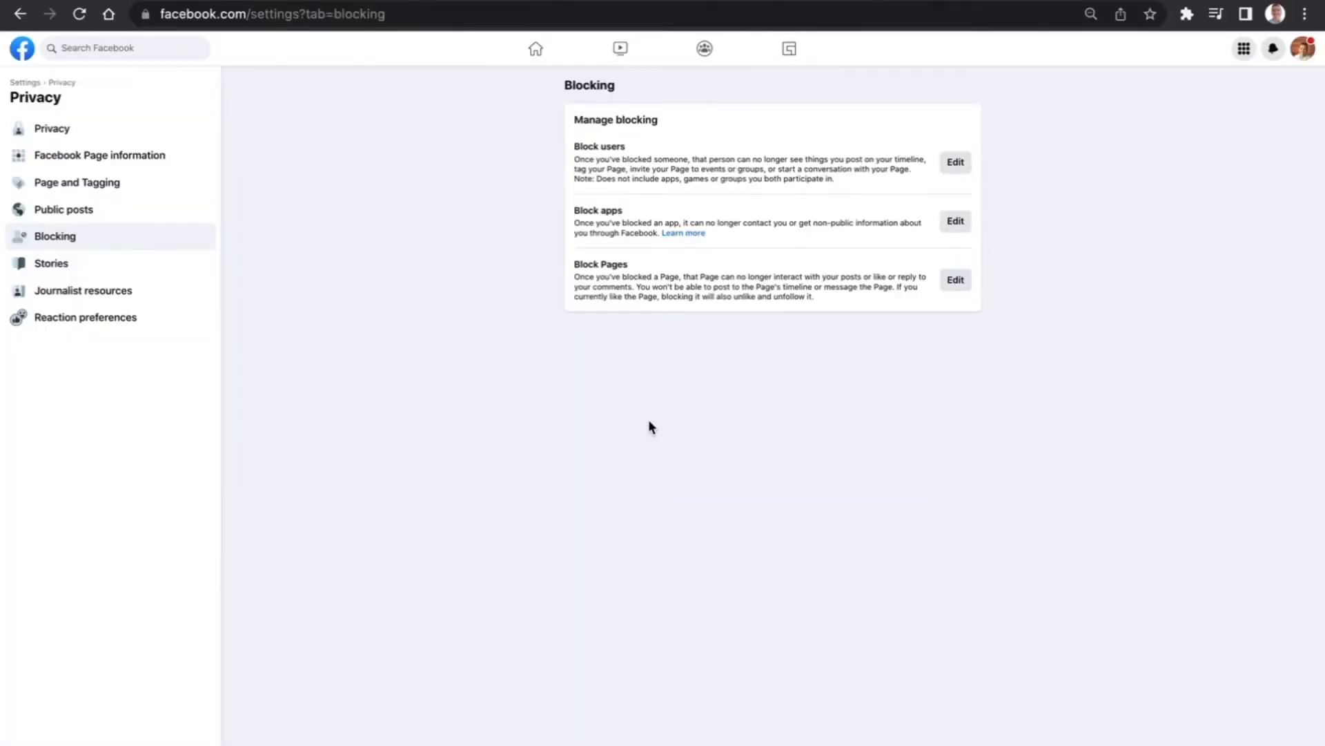
mouse_move(676, 423)
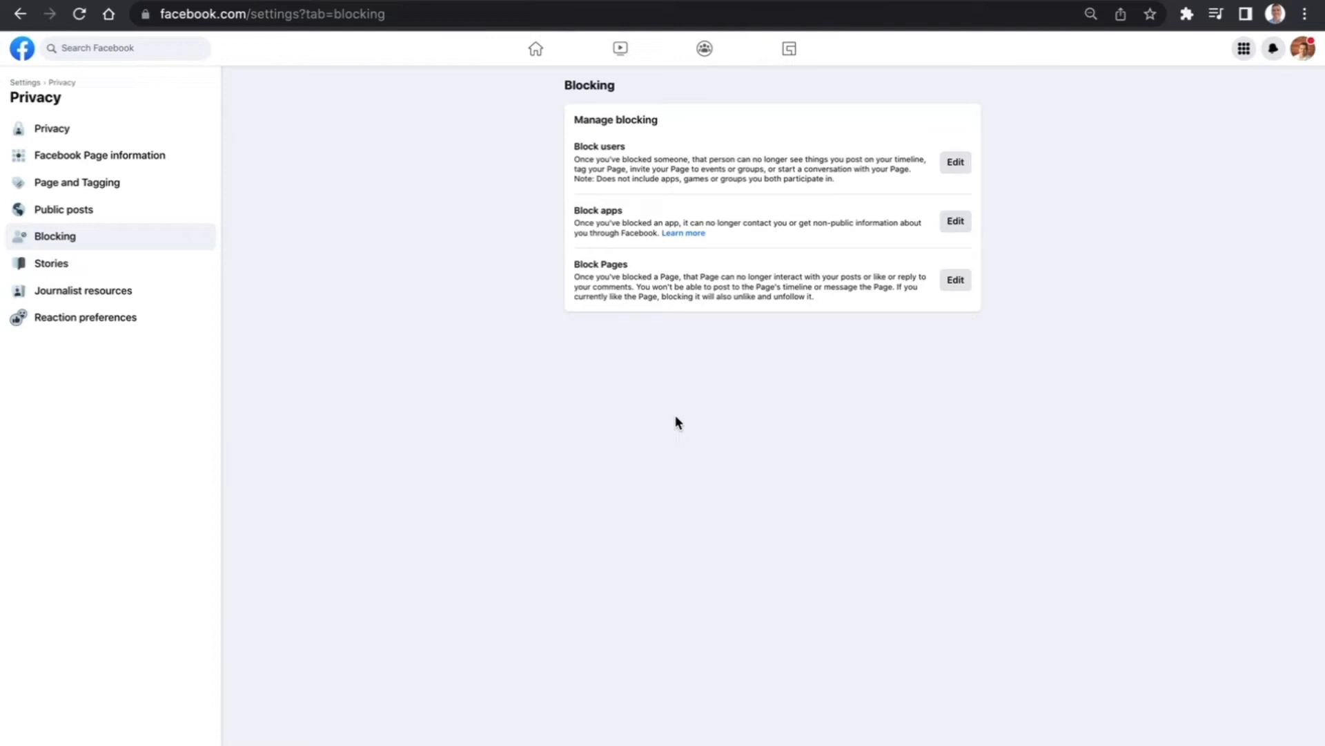
mouse_move(1028, 166)
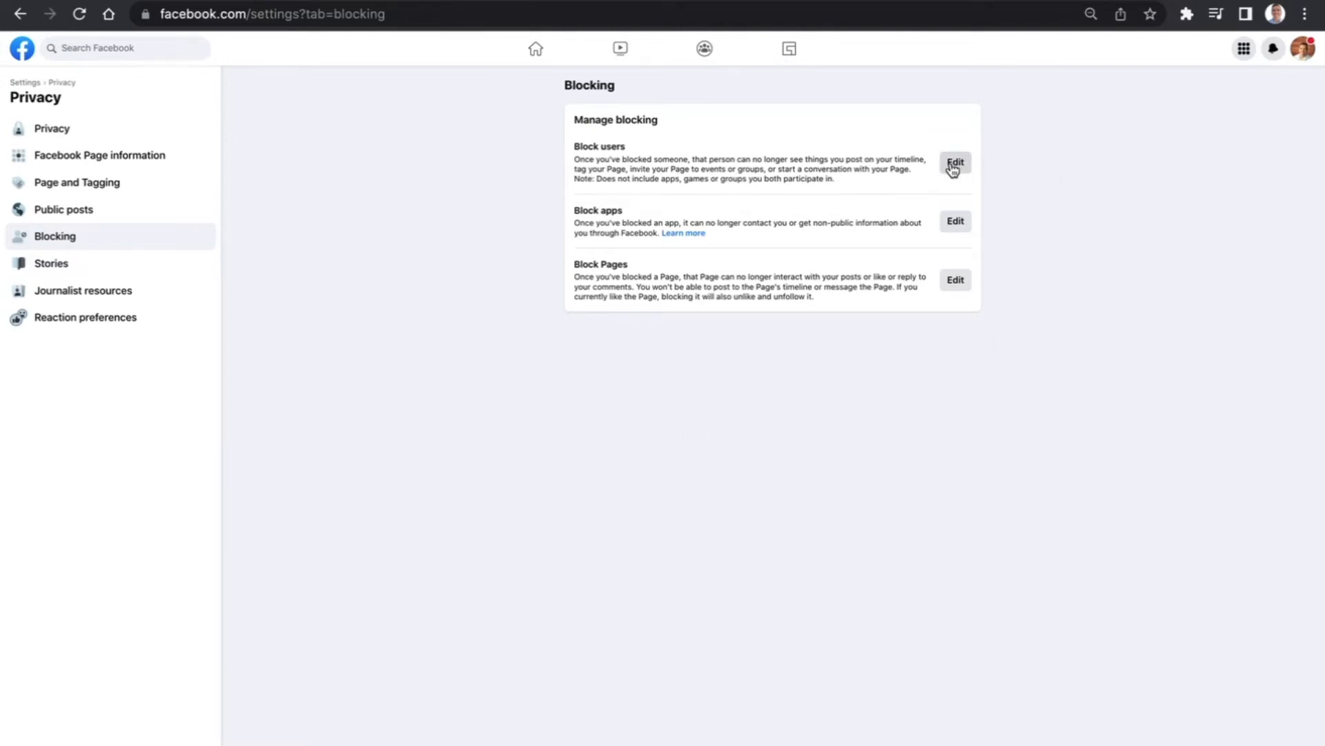
click(955, 161)
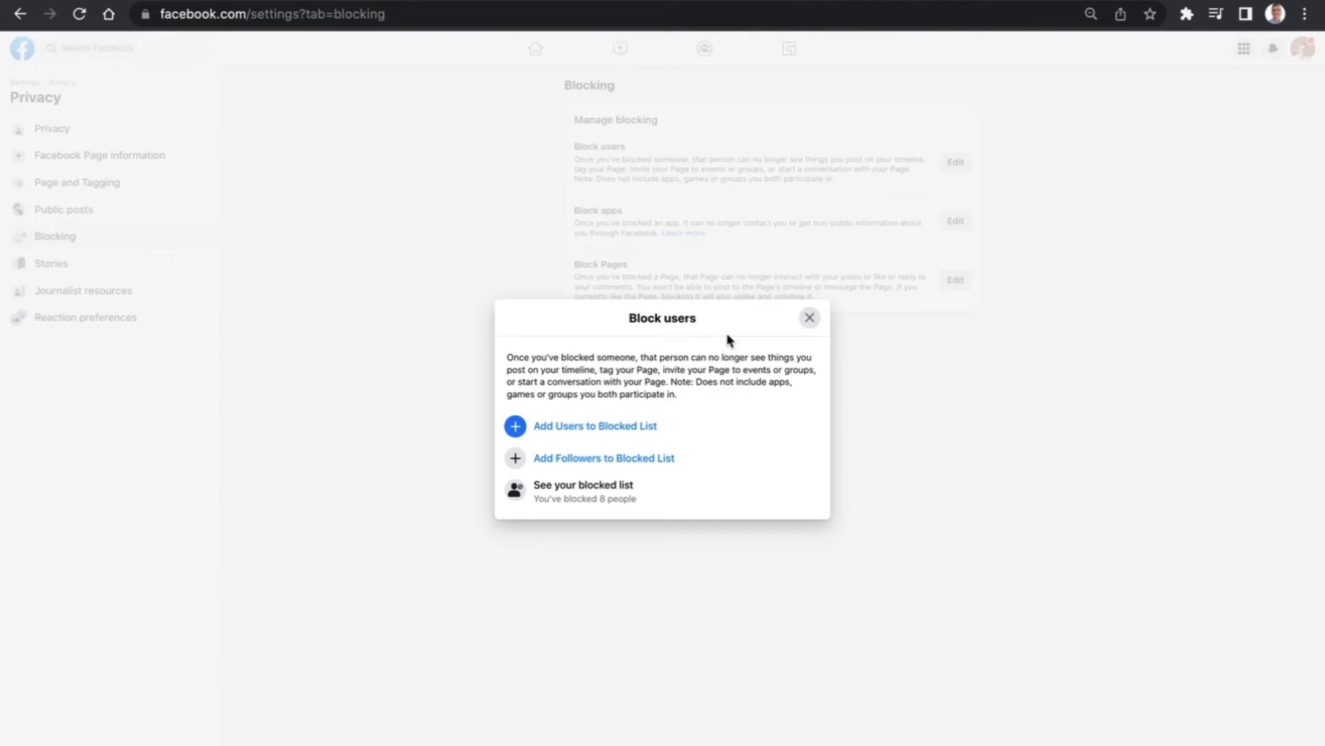
mouse_move(676, 353)
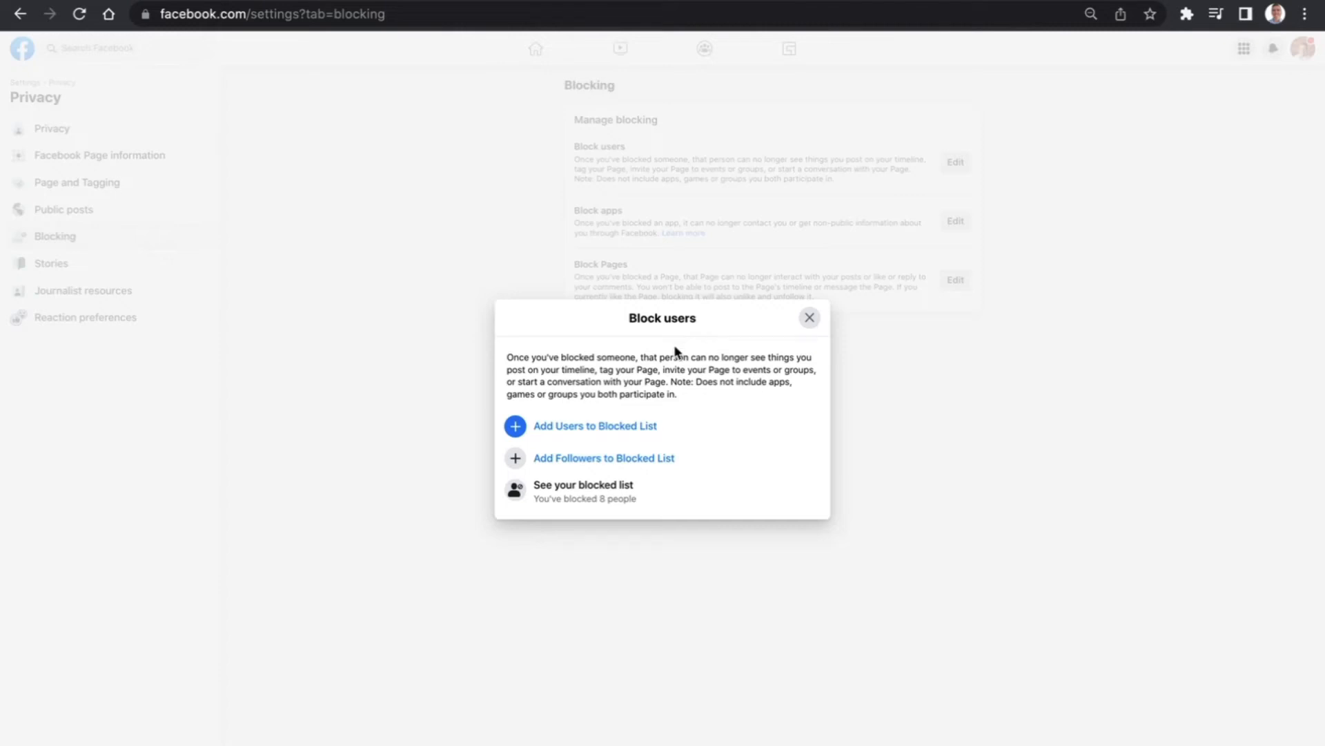
Choose Add Users to Blocked List to get the person search box
click(595, 425)
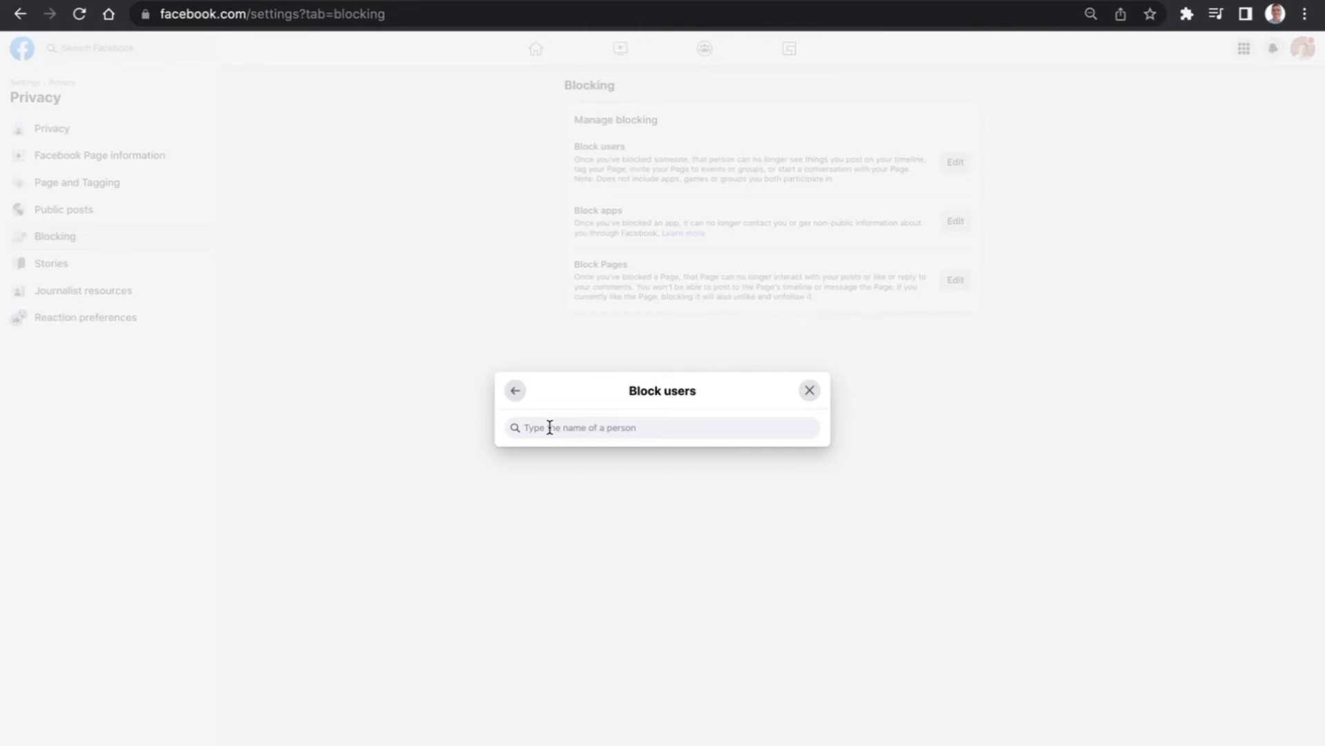
Search the blocked-list dialog for 'john smith' to list matching profiles
text(john smith)
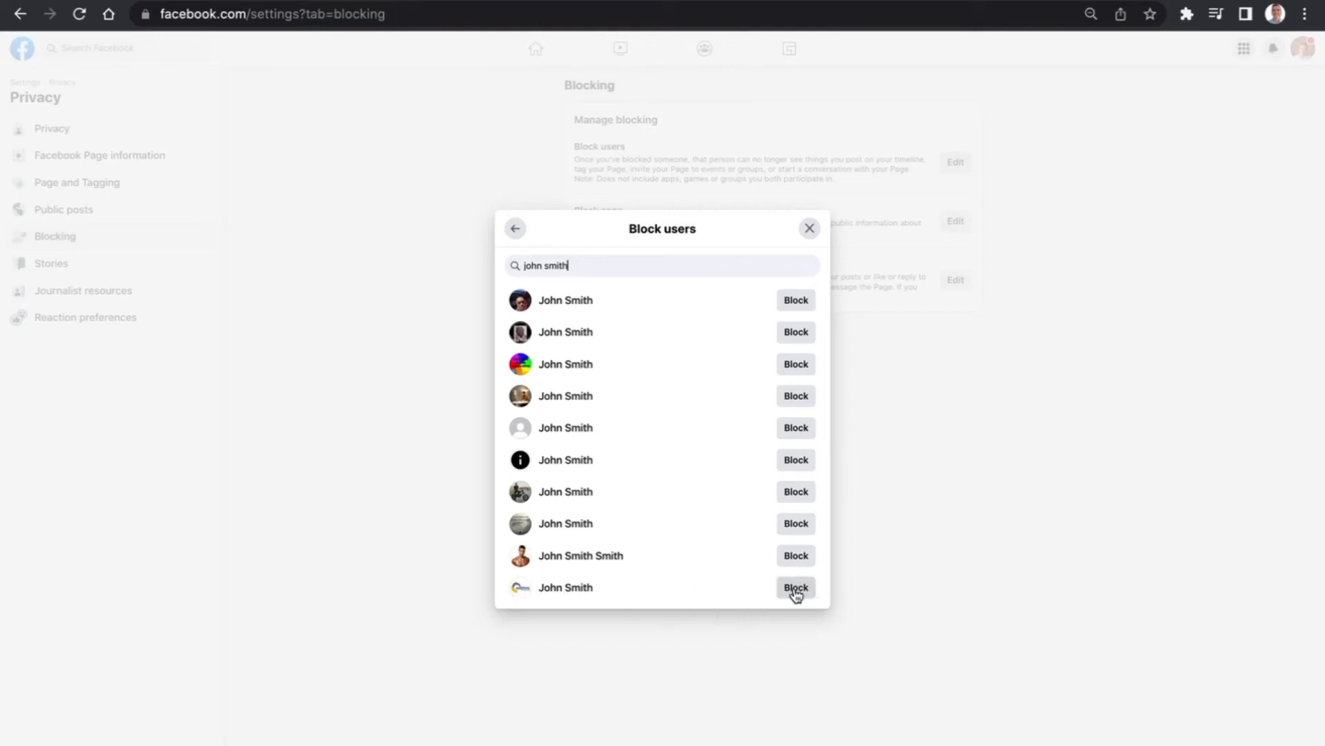
Block the bottom John Smith result and confirm, showing the 'has been blocked' notice
click(793, 586)
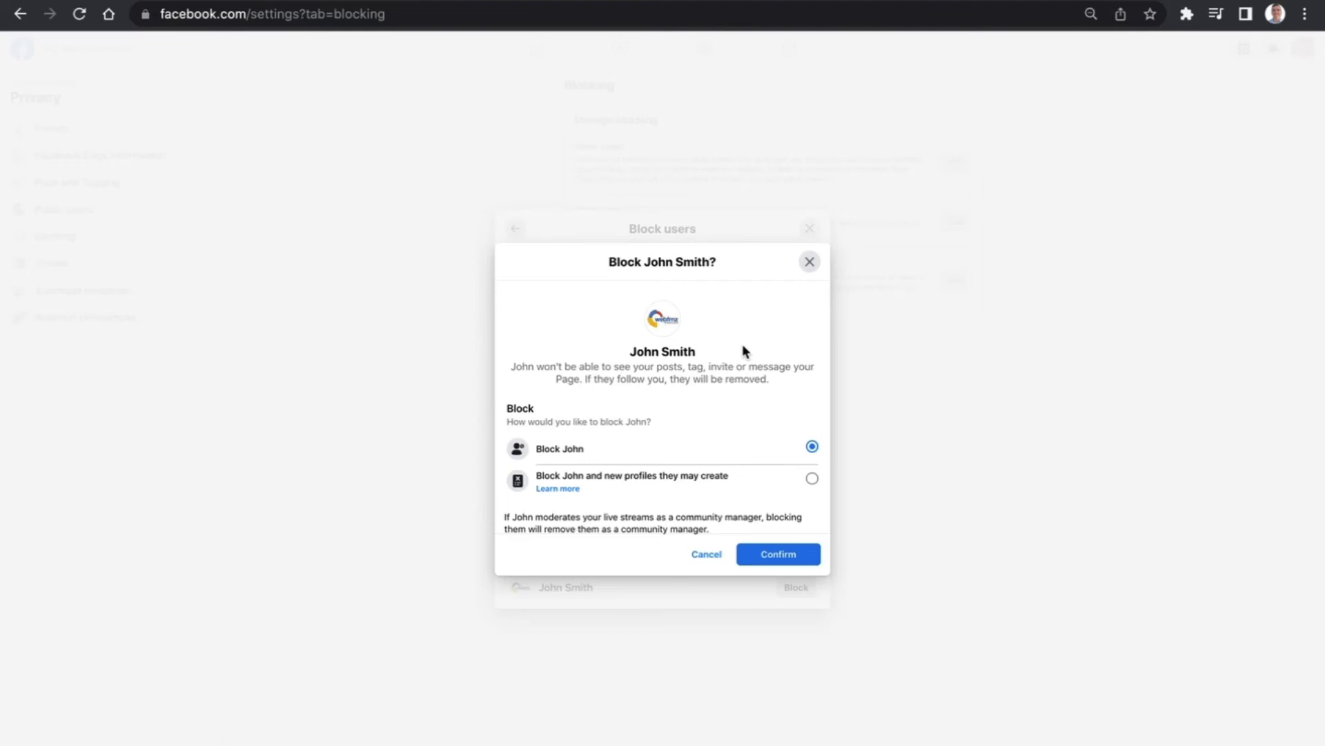
mouse_move(775, 401)
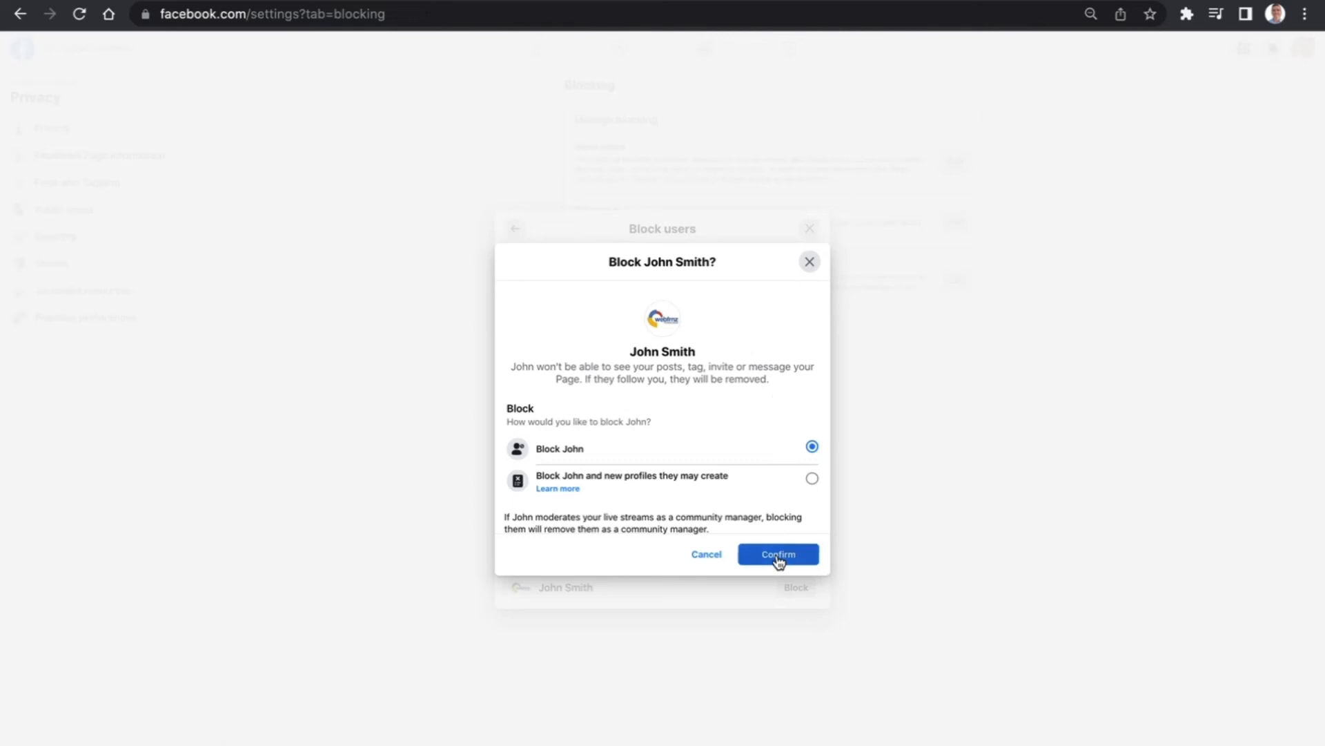
click(776, 554)
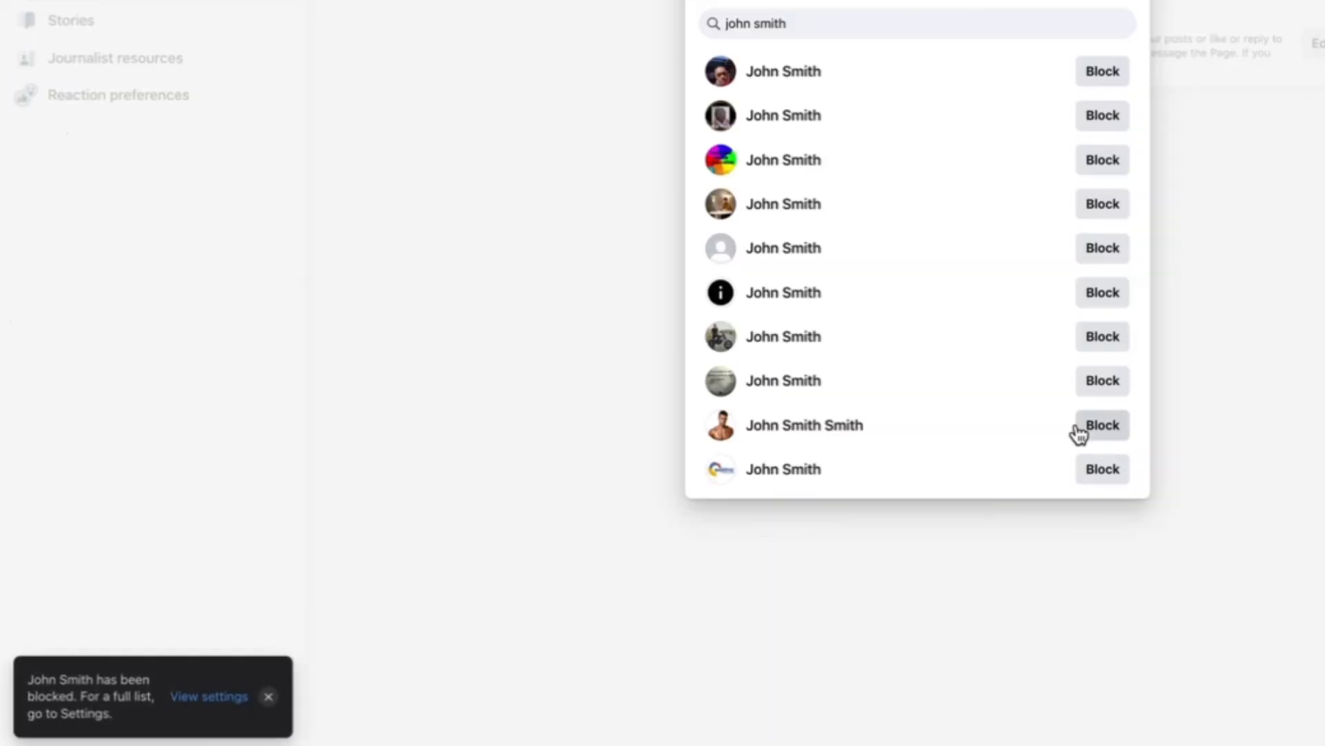
mouse_move(138, 553)
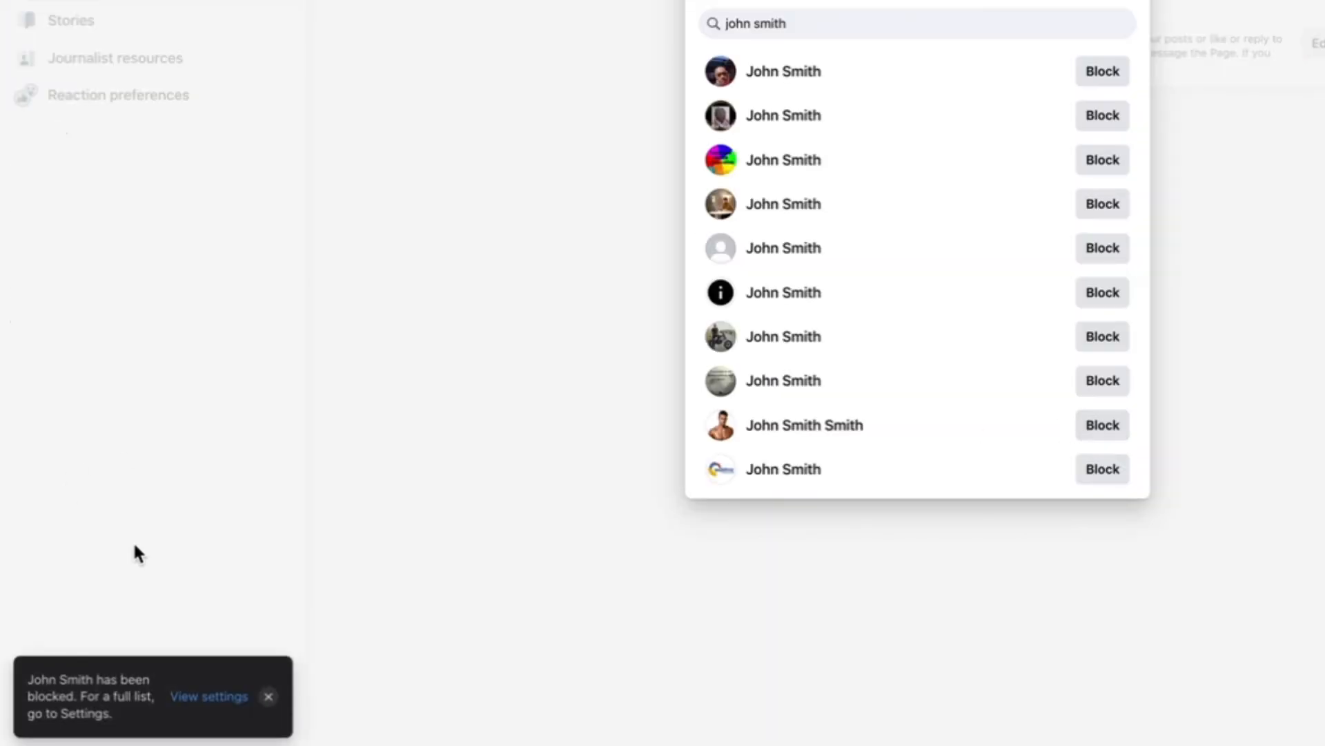